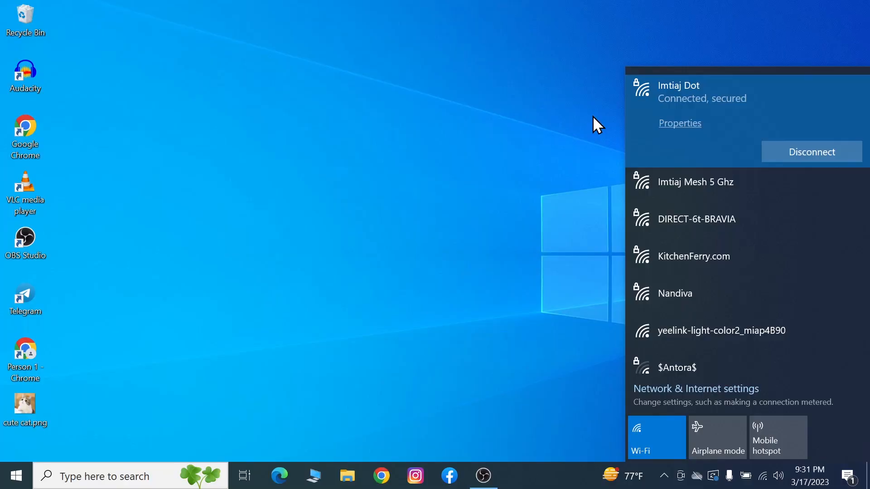
Step: Show This PC with its seven folders and three drives
click(331, 395)
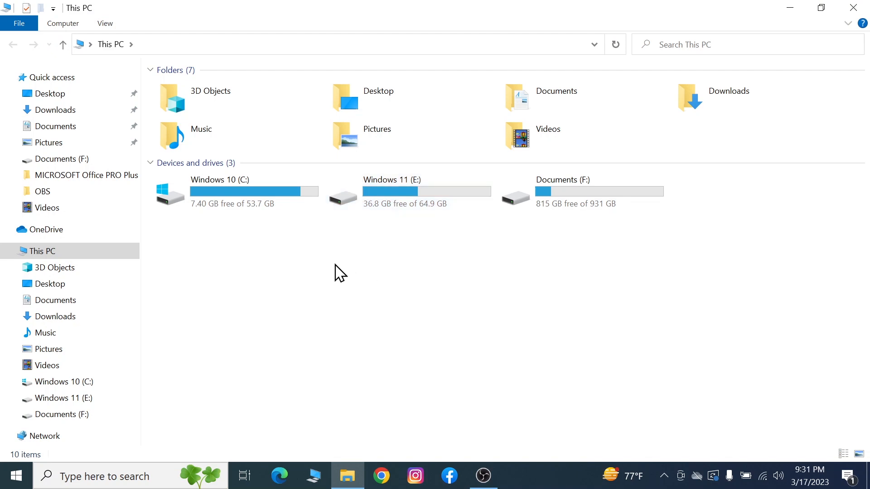
mouse_move(389, 268)
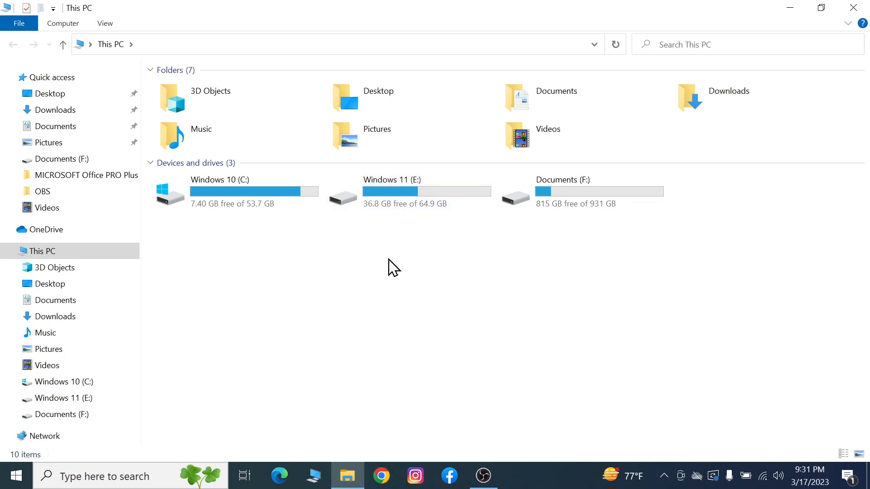
Step: Start the Add Network Location wizard for a custom network location
right_click(393, 268)
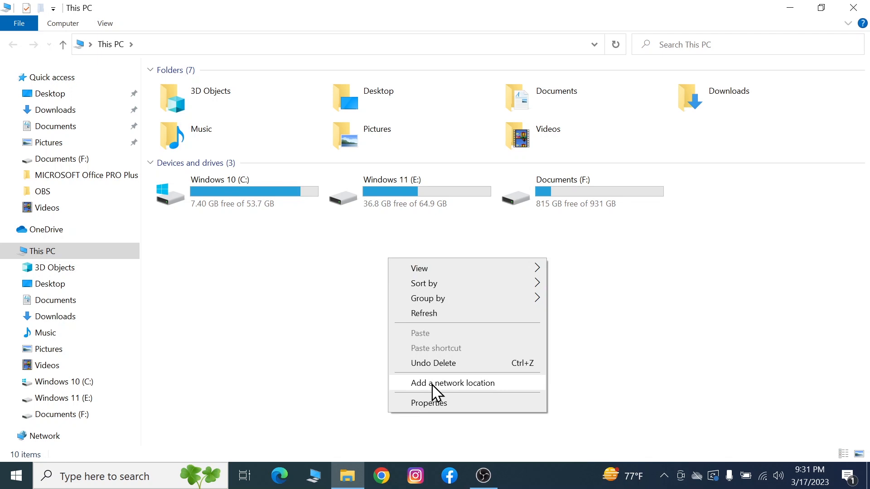
click(462, 383)
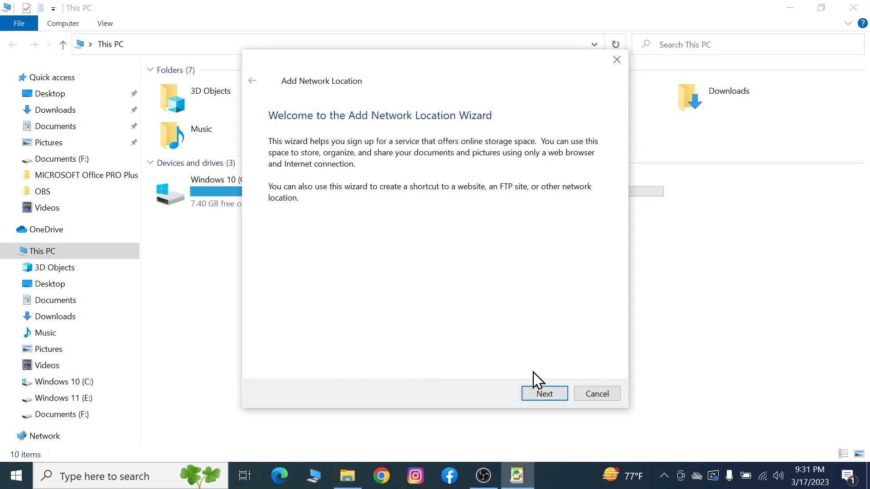
click(544, 393)
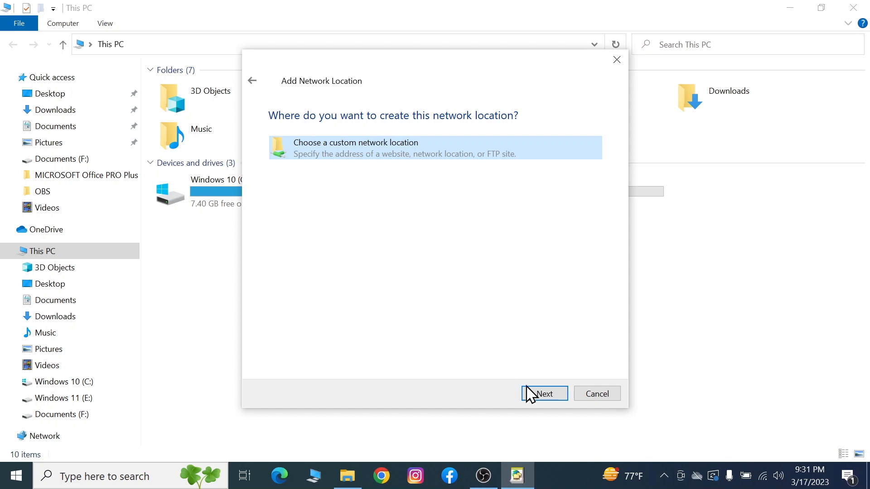
click(544, 393)
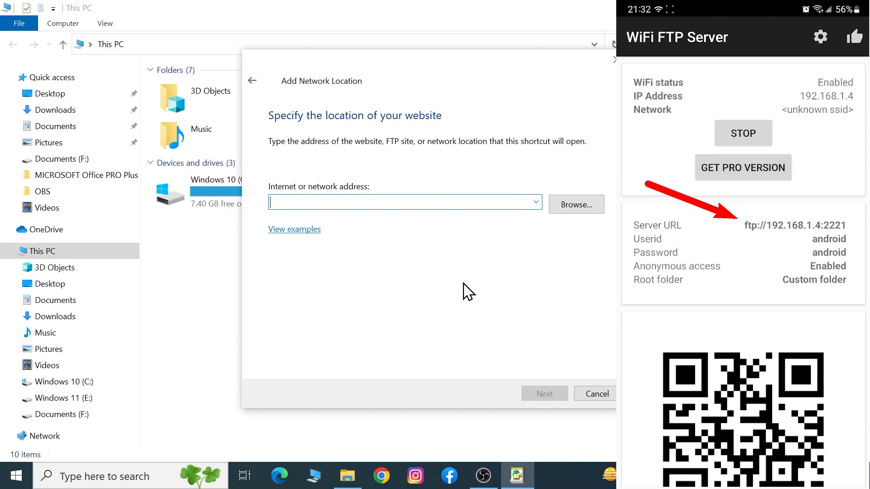
Step: Enter ftp://192.168.1.4:2221 with anonymous logon, accept the name 192.168.1.4, and finish
text(ftp://192.168.1.4:2221)
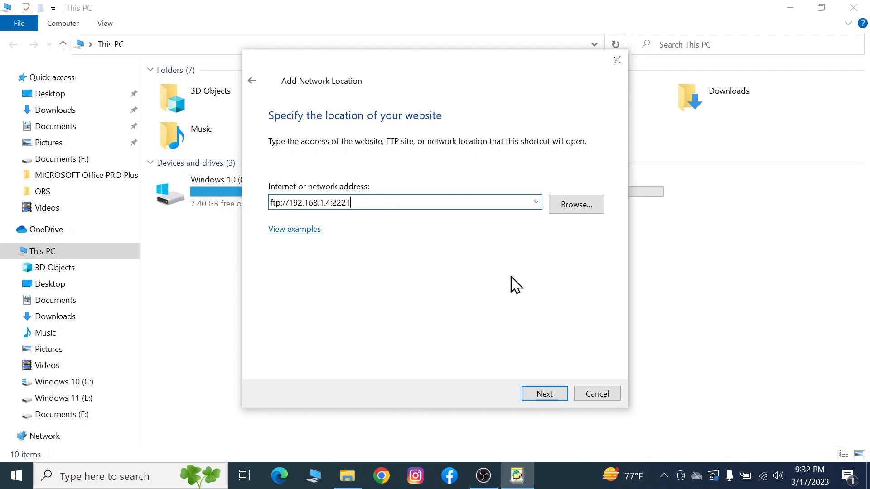
click(545, 393)
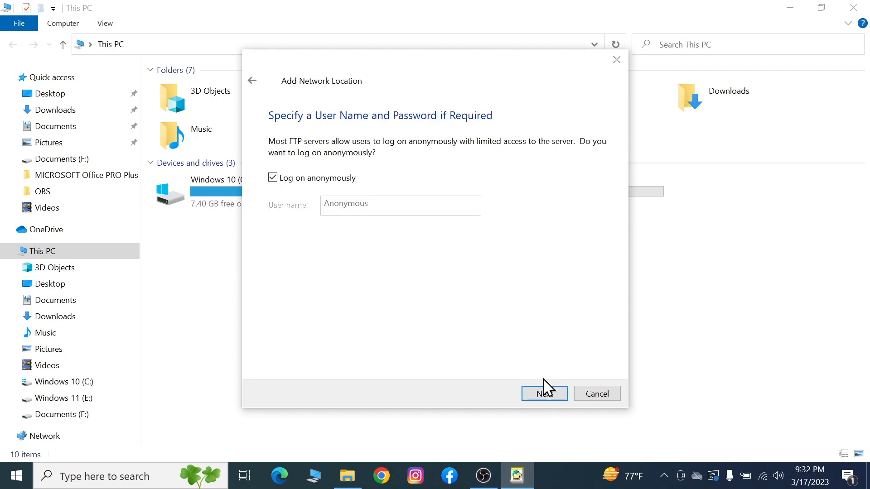
click(543, 393)
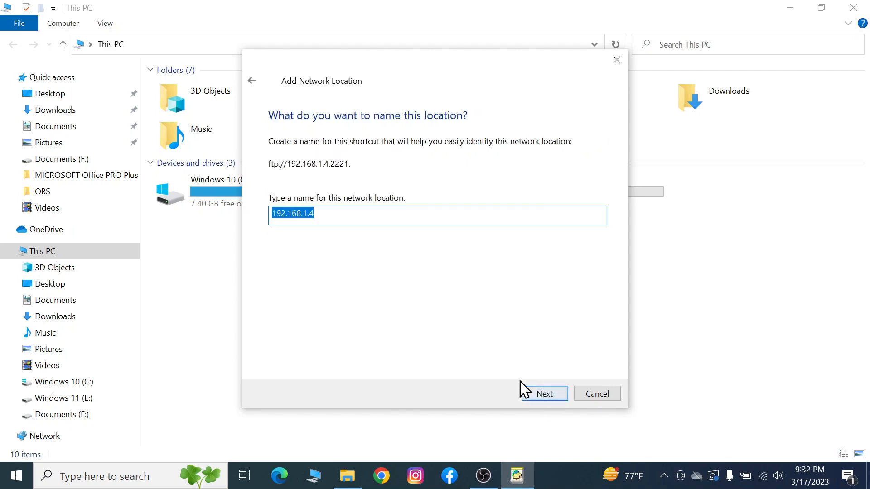
click(544, 394)
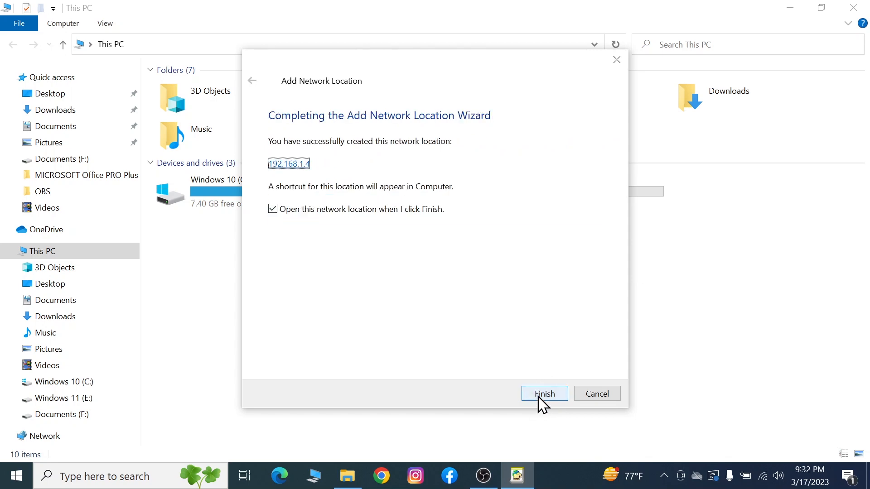
click(544, 393)
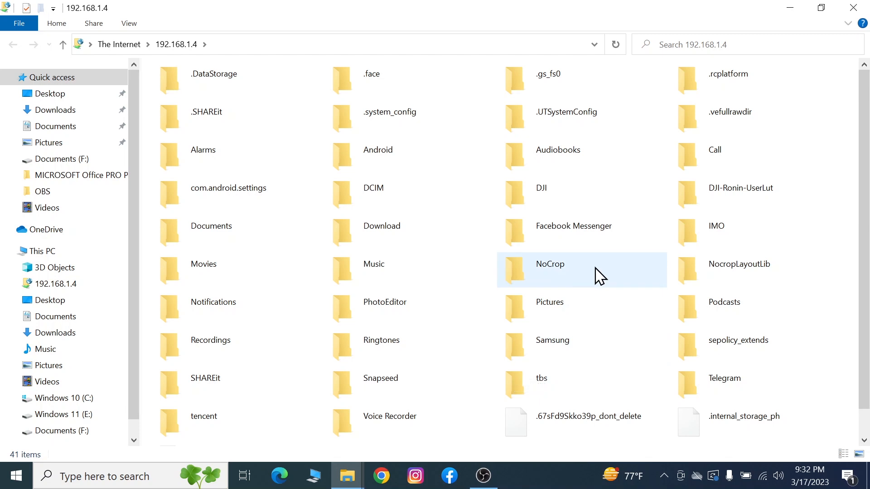
mouse_move(600, 275)
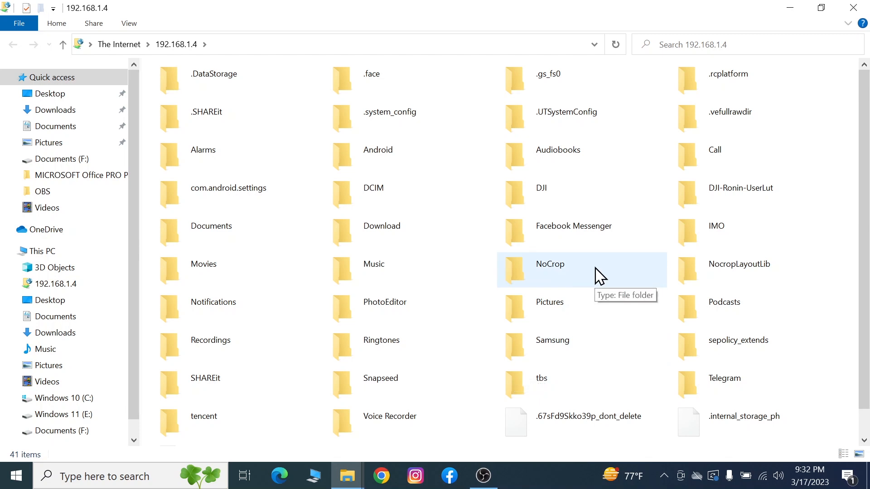
mouse_move(434, 206)
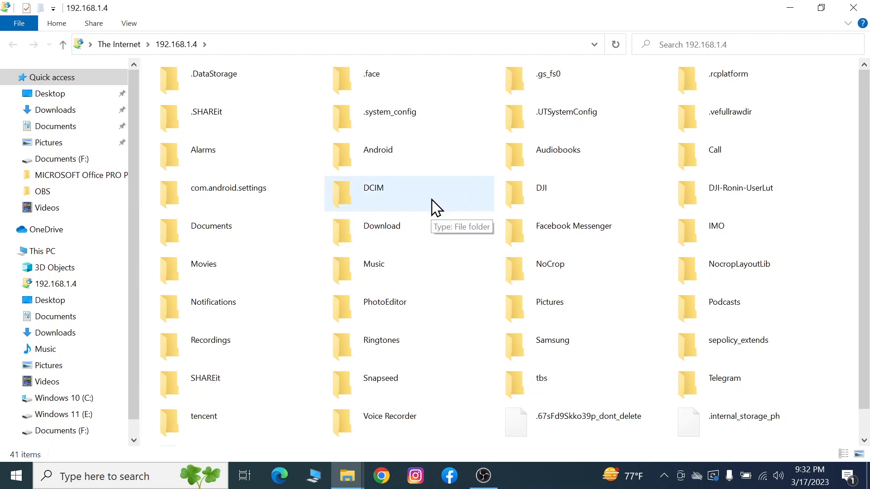
Step: Browse into DCIM's New Test Album on the phone and copy its two photos
double_click(373, 188)
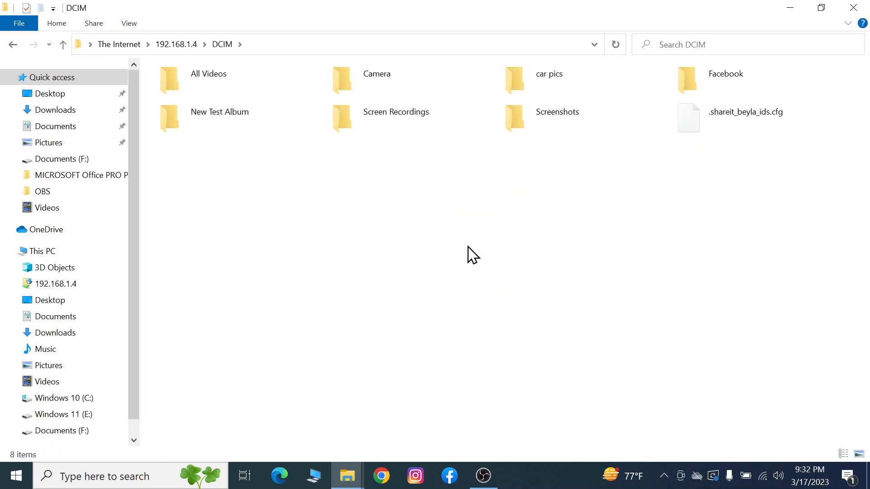
mouse_move(372, 178)
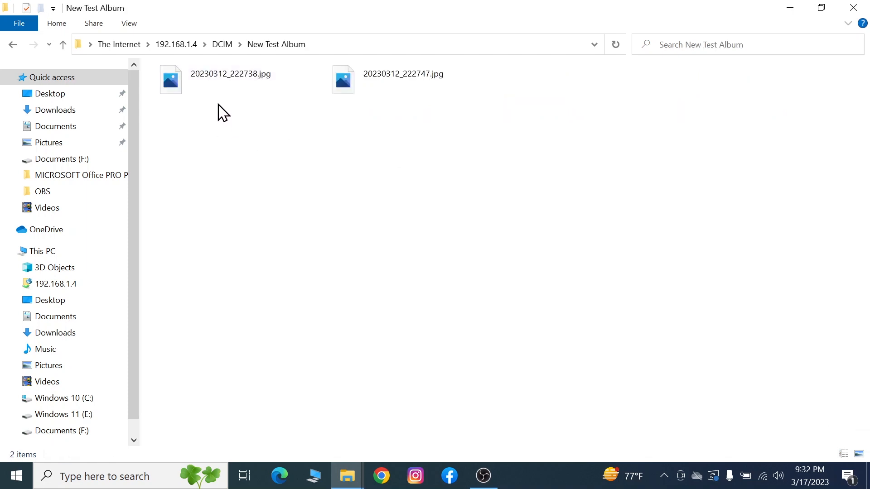
right_click(403, 80)
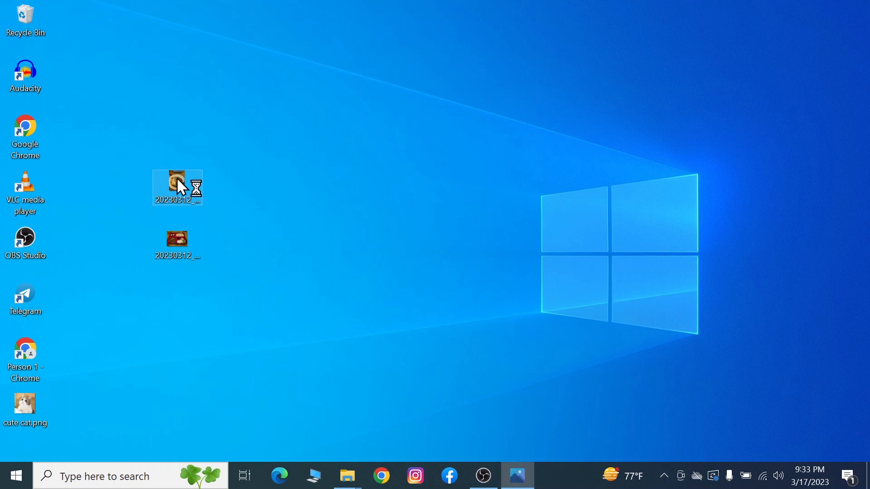
Step: View the copied ramen photo 20230312_222738.jpg in Photos and close it
double_click(175, 185)
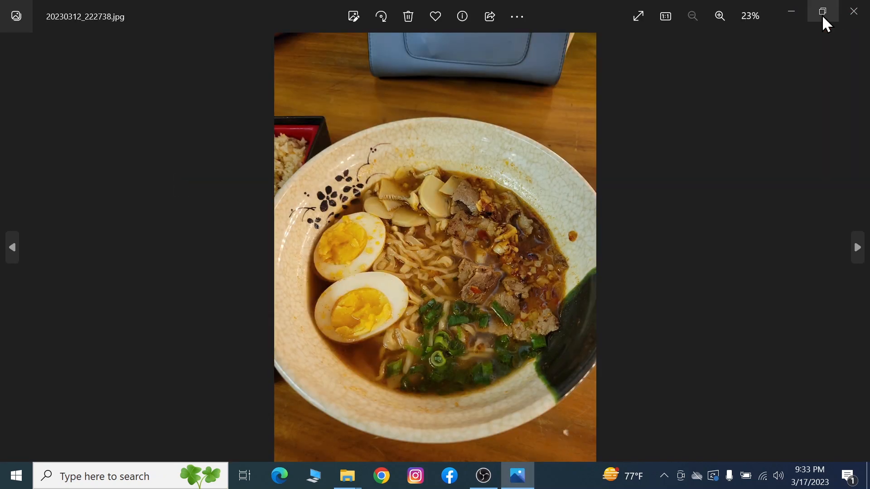
click(853, 11)
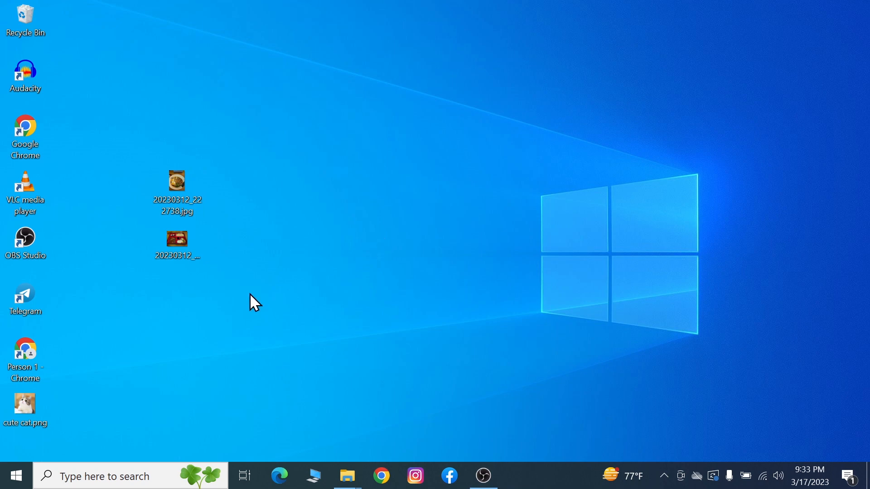
Step: Copy cute cat.png from the desktop
right_click(25, 403)
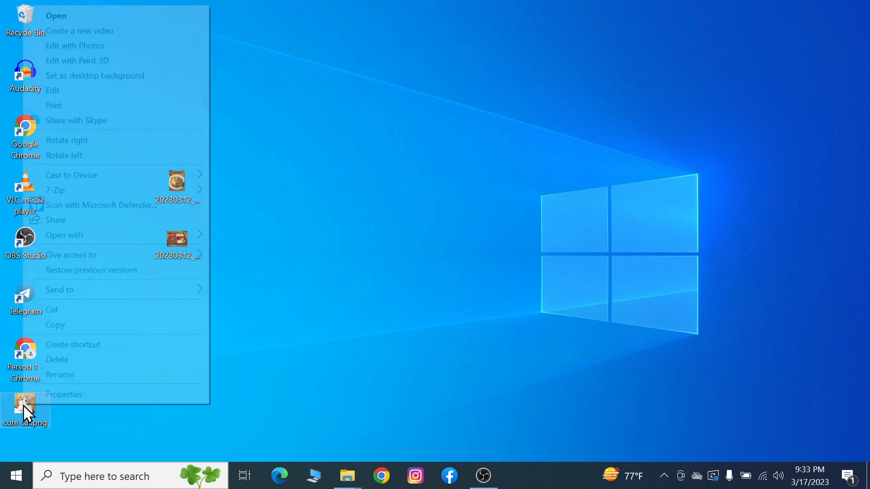
click(239, 299)
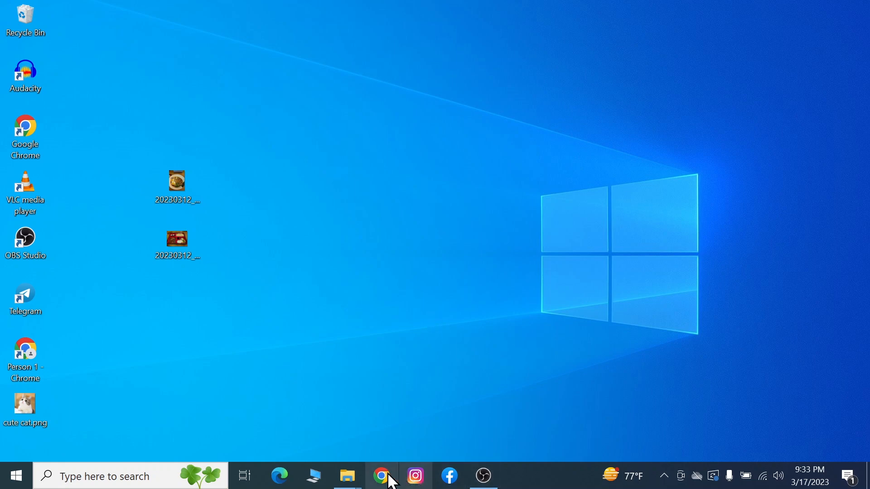
Step: Return to the phone's DCIM folder and create a new folder for cute cat.png
click(347, 476)
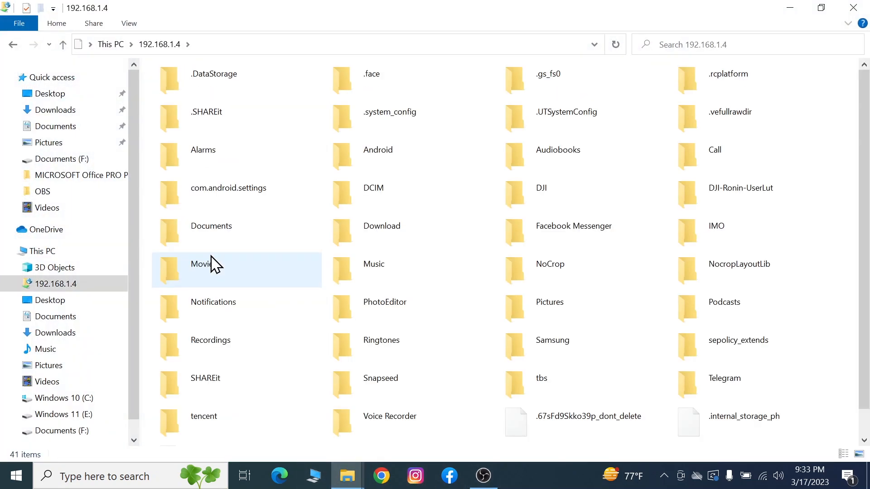
click(374, 193)
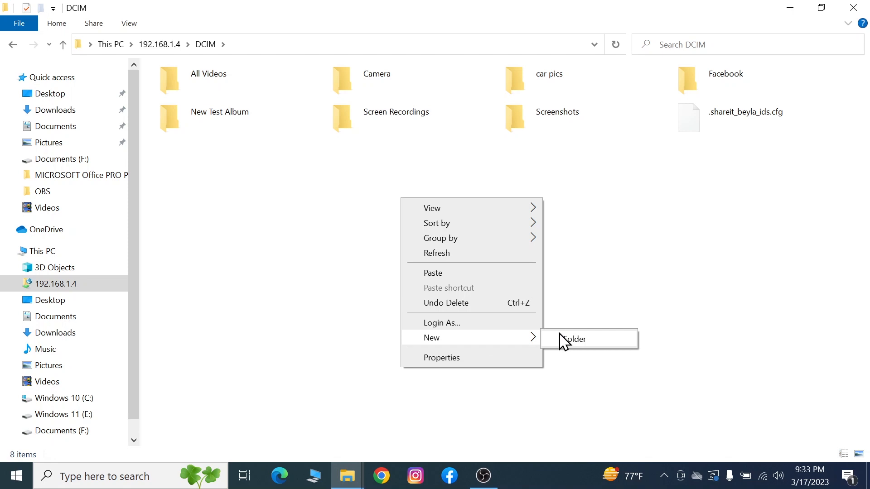
click(586, 339)
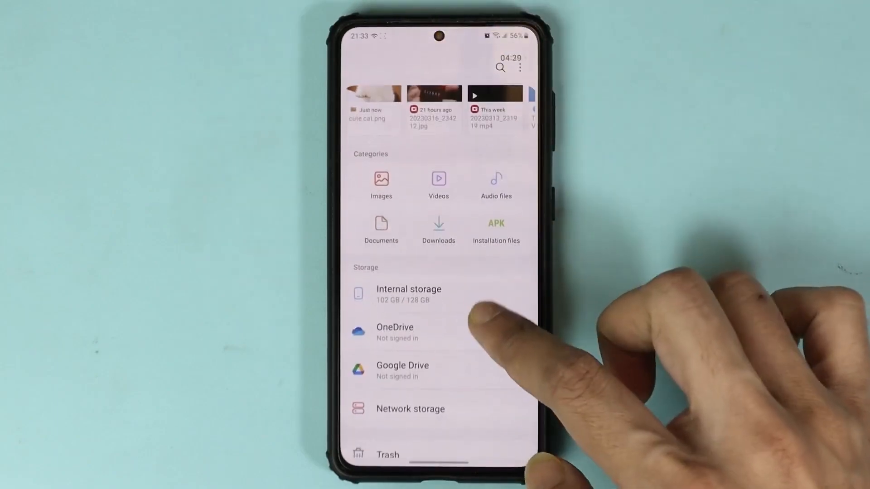
Step: Navigate Internal storage > DCIM > New Folder, view cute cat.png, then go to the home screen
click(408, 294)
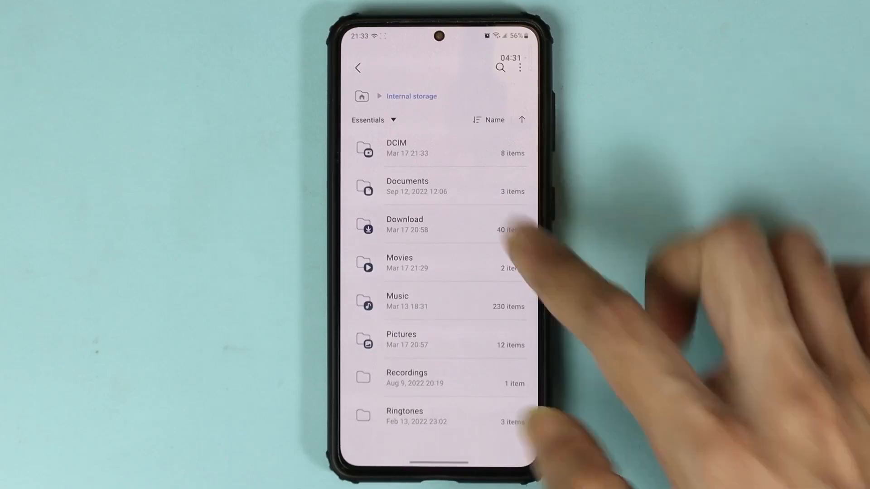
click(397, 149)
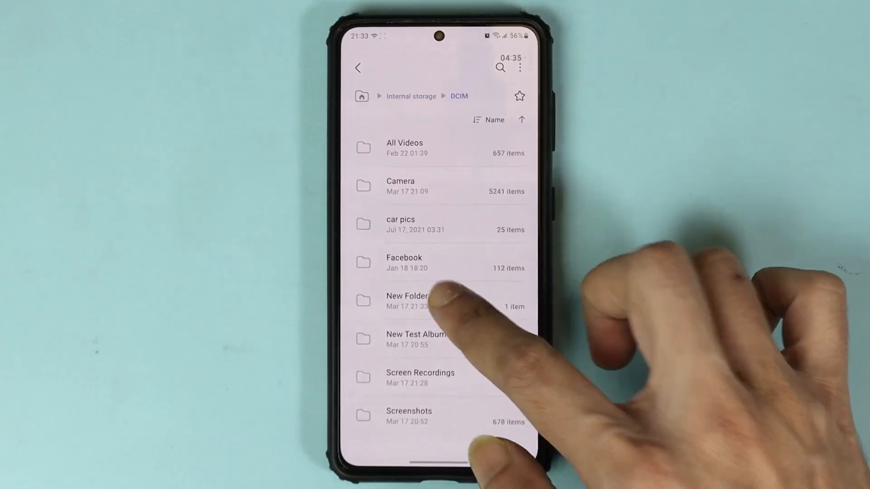
click(406, 296)
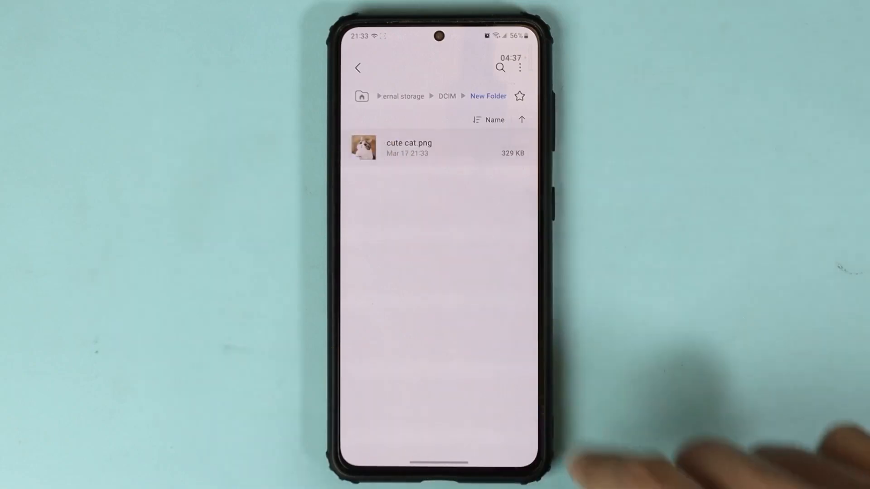
click(409, 146)
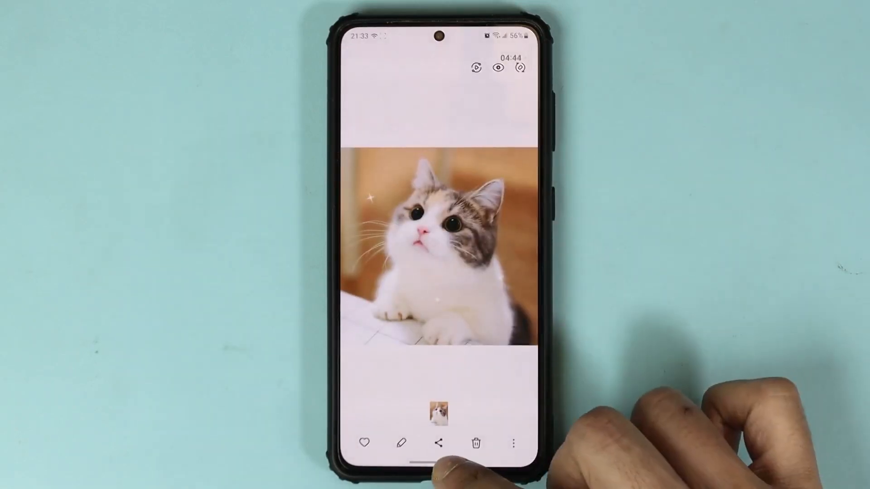
key(home)
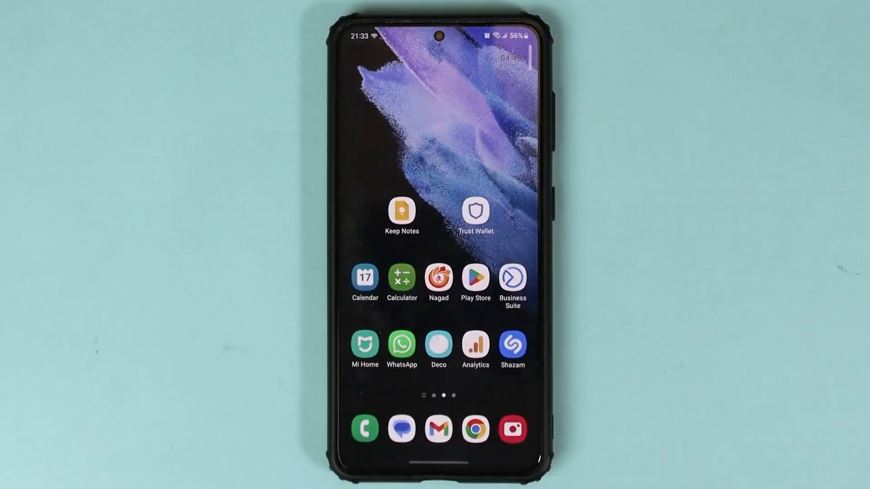